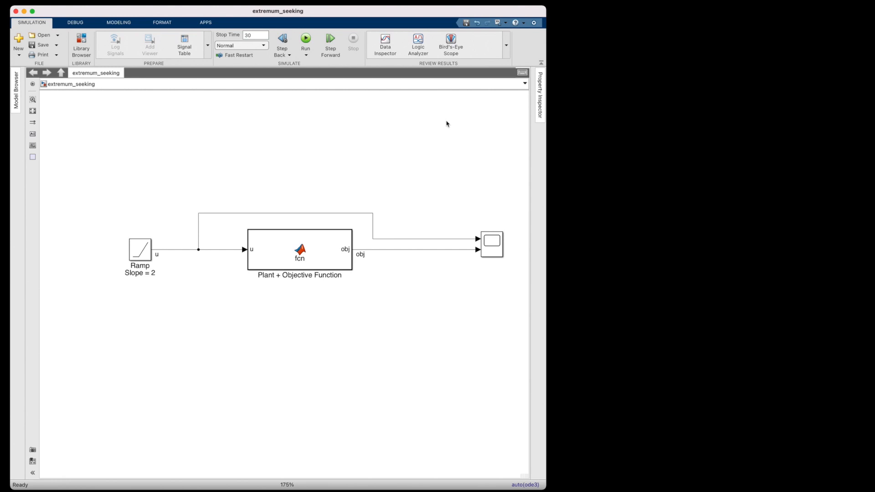
{"action": "mouse_move", "coordinate": [339, 255]}
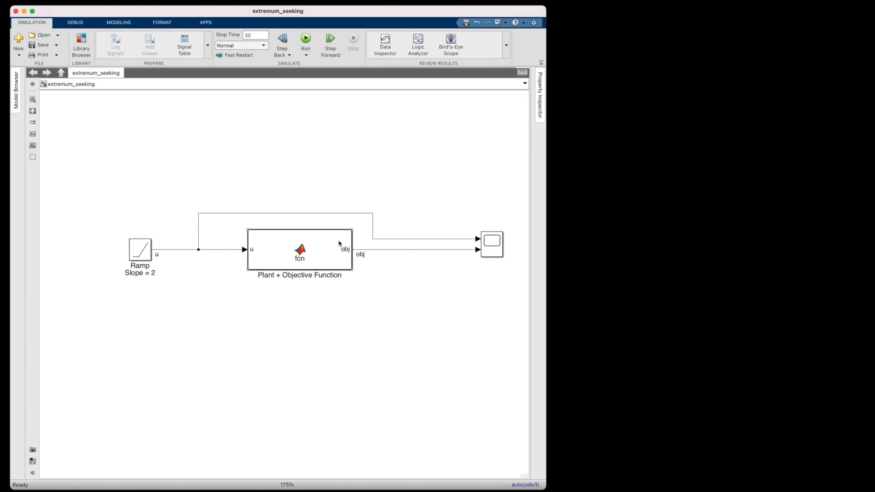
Show the plant MATLAB Function block's code
{"action": "double_click", "coordinate": [299, 252]}
{"action": "type", "text": "10"}
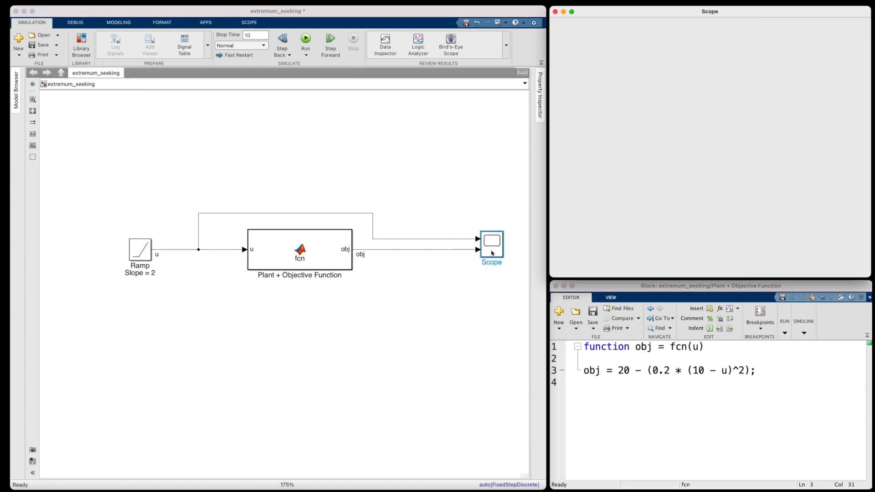
Simulate 10 s to plot the objective curve against the ramp input
{"action": "left_click", "coordinate": [305, 36]}
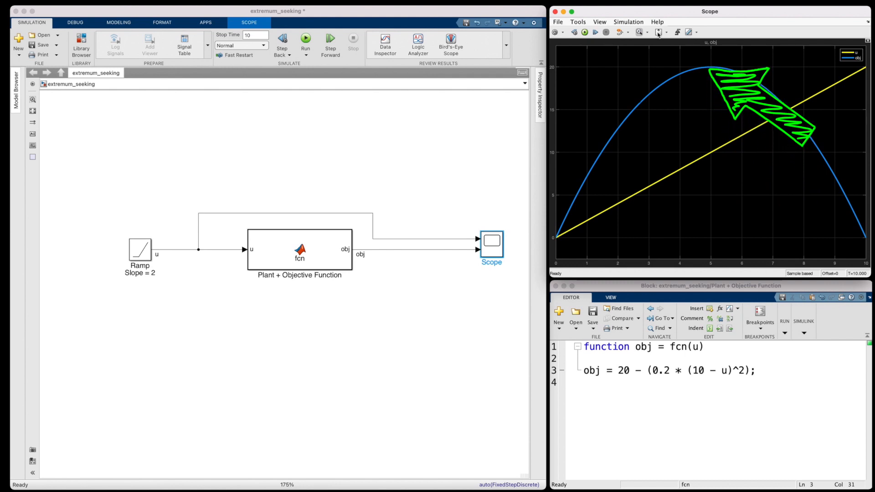
{"action": "mouse_move", "coordinate": [293, 224]}
{"action": "type", "text": "constant"}
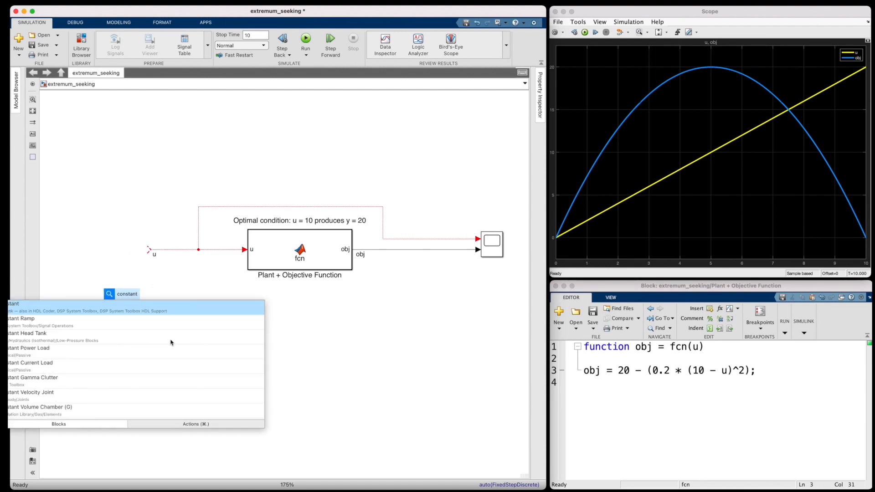
Add a Constant of 5 and wire it into the Sum that drives u
{"action": "left_click", "coordinate": [9, 303]}
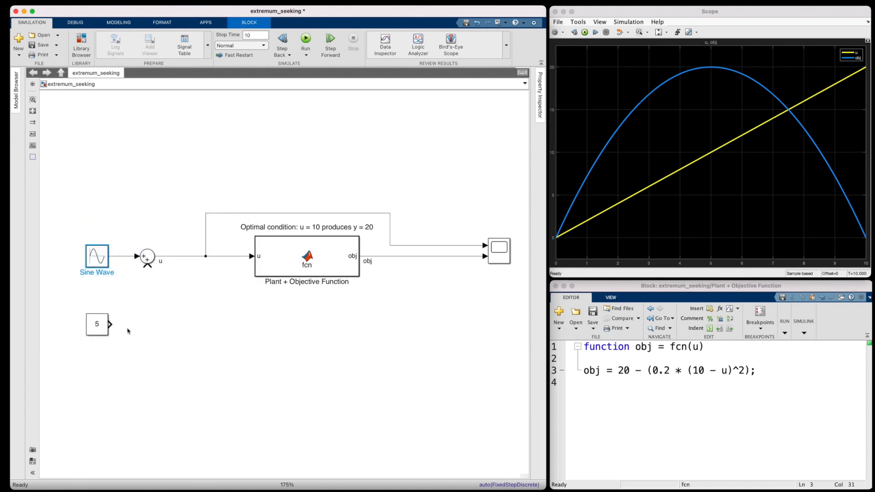
{"action": "left_click_drag", "start_coordinate": [110, 323], "coordinate": [134, 274]}
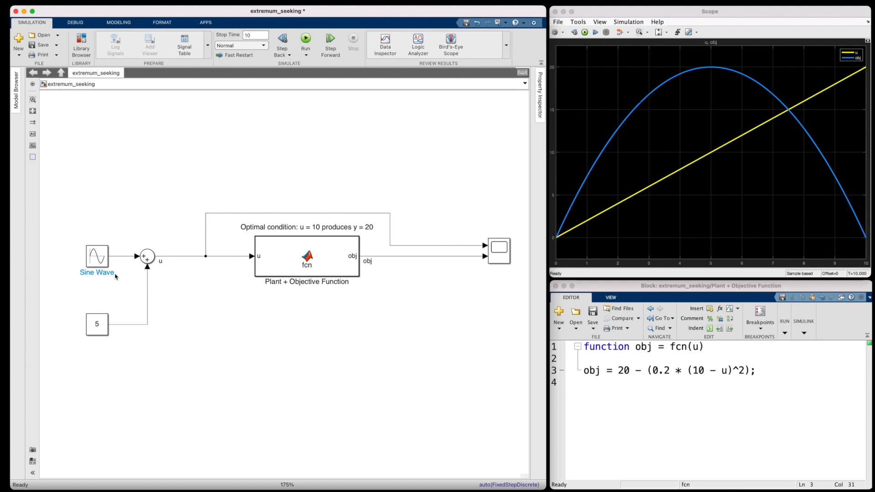
Set the Sine Wave frequency to 30 rad/s, keeping amplitude 0.3
{"action": "double_click", "coordinate": [95, 256]}
{"action": "type", "text": "0."}
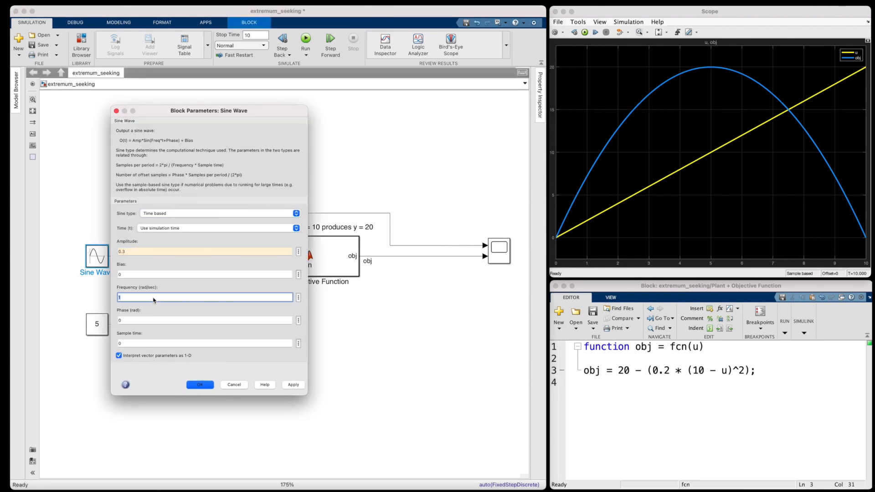
{"action": "type", "text": "30"}
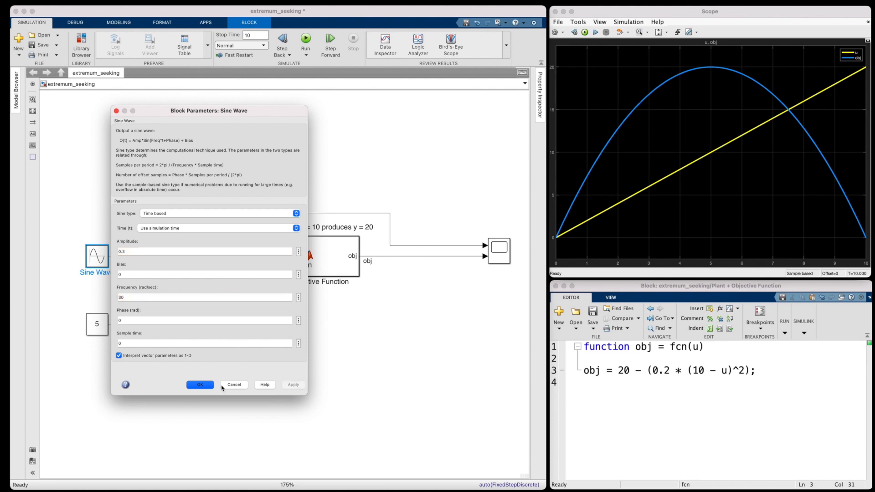
{"action": "left_click", "coordinate": [199, 385]}
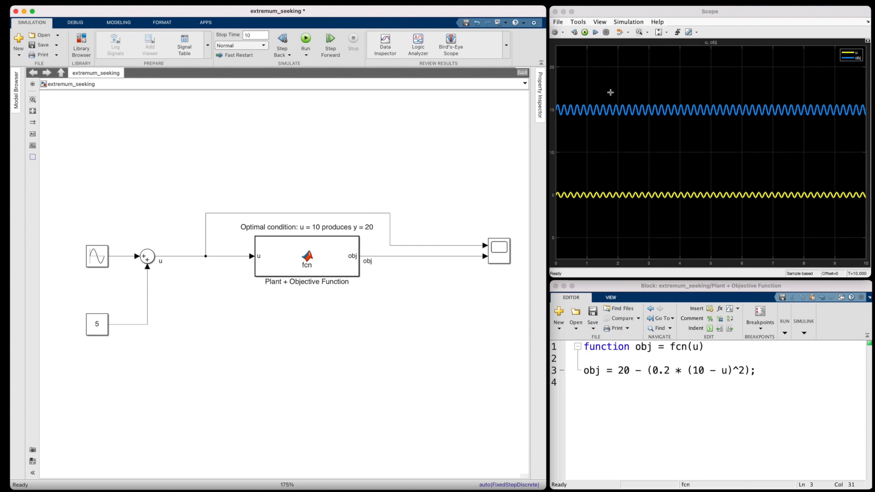
{"action": "mouse_move", "coordinate": [684, 188]}
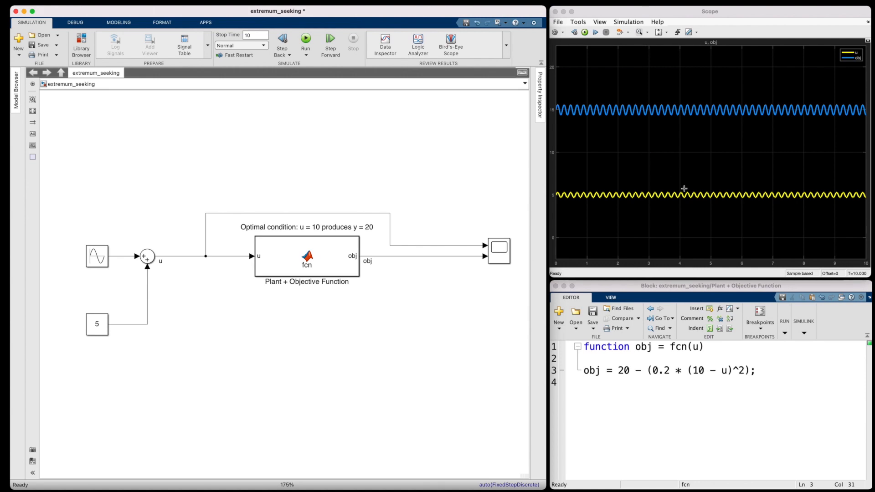
{"action": "mouse_move", "coordinate": [282, 386]}
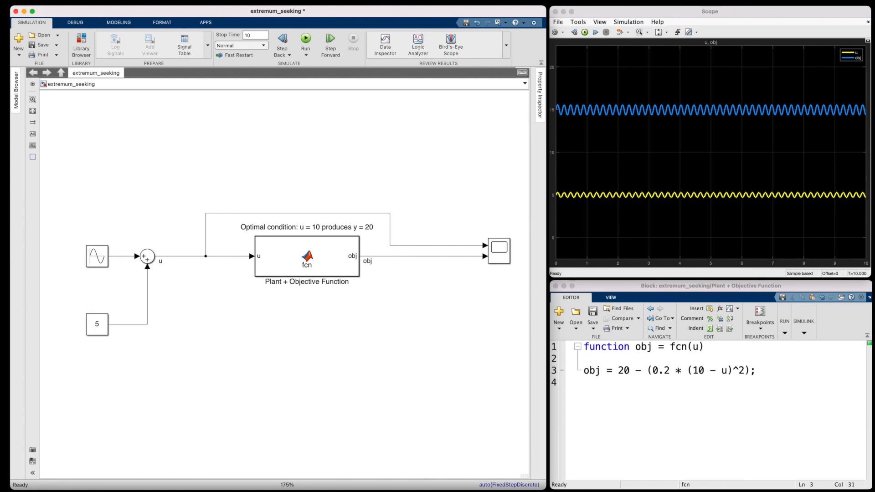
{"action": "mouse_move", "coordinate": [222, 386]}
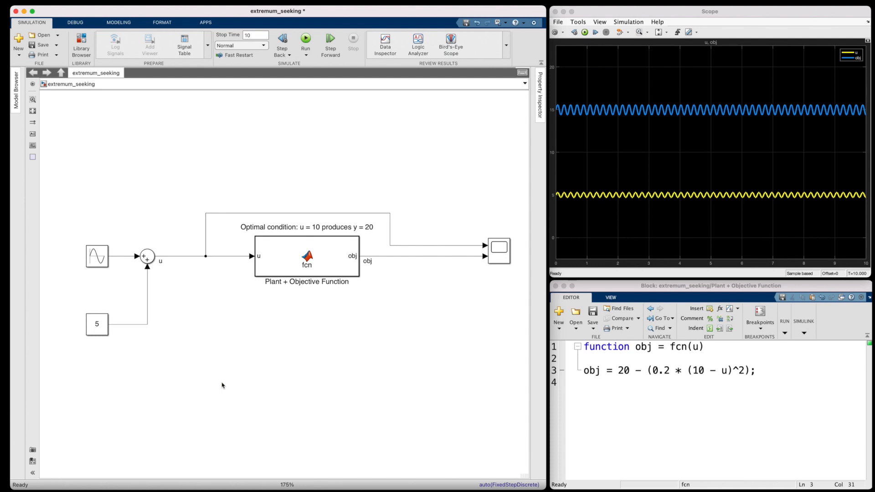
Raise the Constant to 12 and rerun, showing u near 12 and obj near 19
{"action": "double_click", "coordinate": [97, 324]}
{"action": "type", "text": "12"}
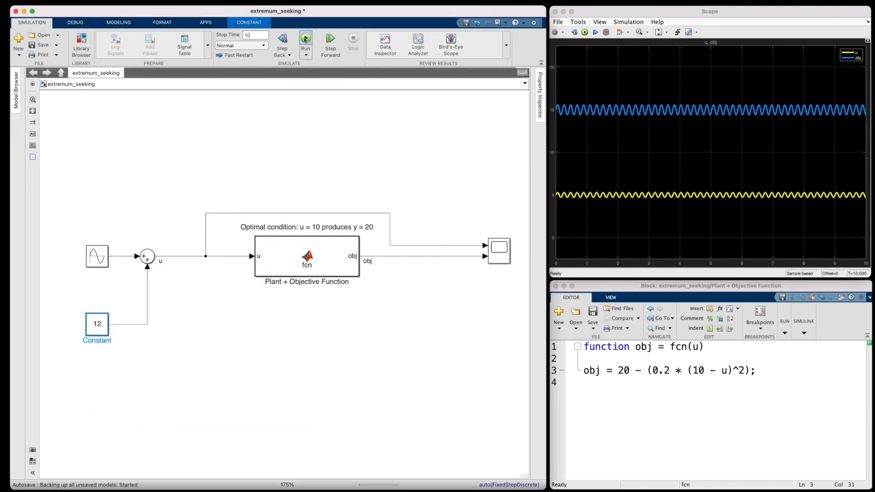
{"action": "left_click", "coordinate": [305, 39]}
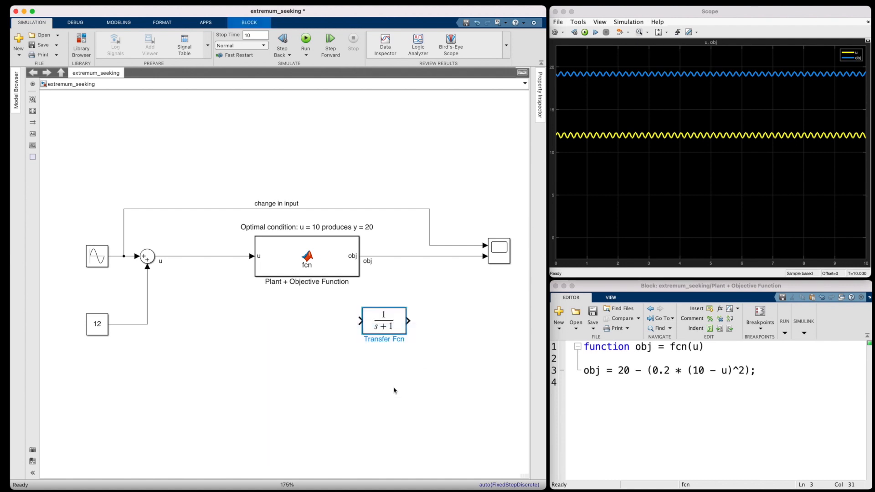
Make Transfer Fcn the high-pass filter s/(s+5) and feed obj into it
{"action": "double_click", "coordinate": [382, 320]}
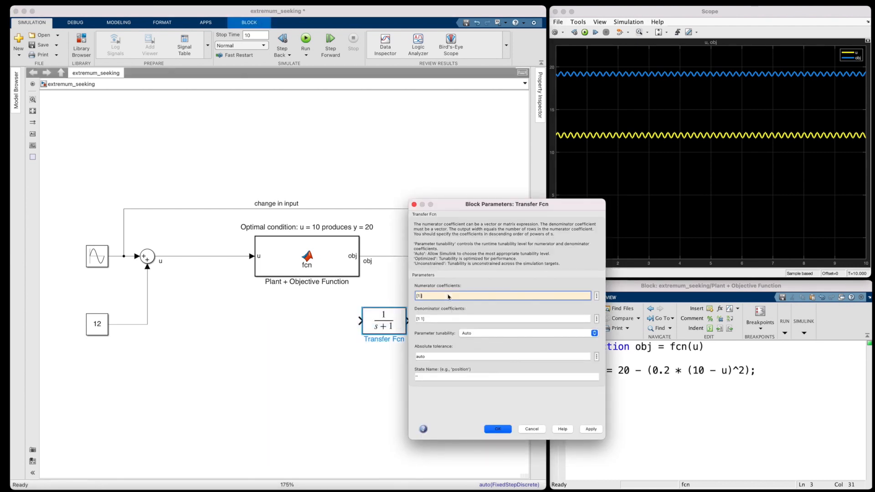
{"action": "left_click", "coordinate": [498, 429]}
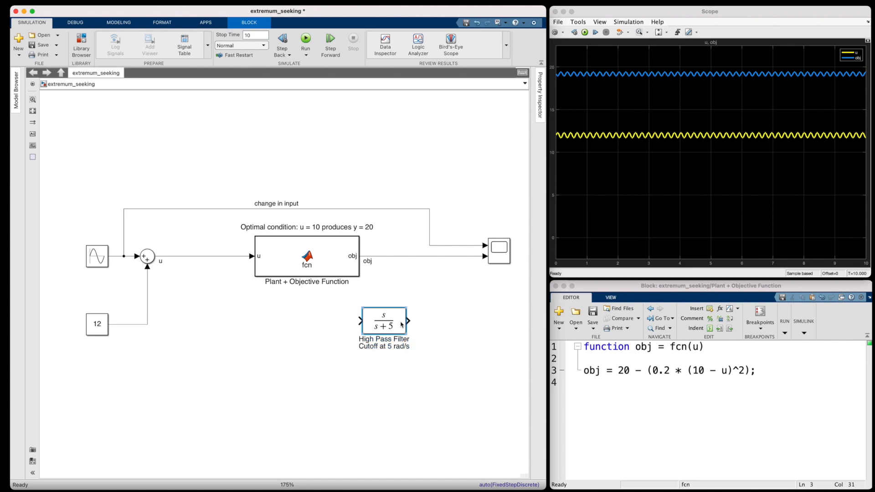
{"action": "left_click_drag", "start_coordinate": [384, 321], "coordinate": [424, 310]}
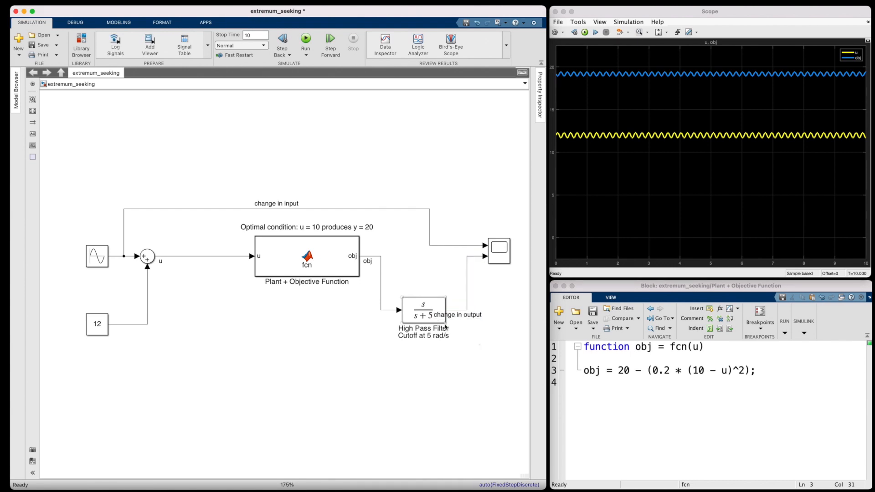
{"action": "left_click", "coordinate": [423, 310]}
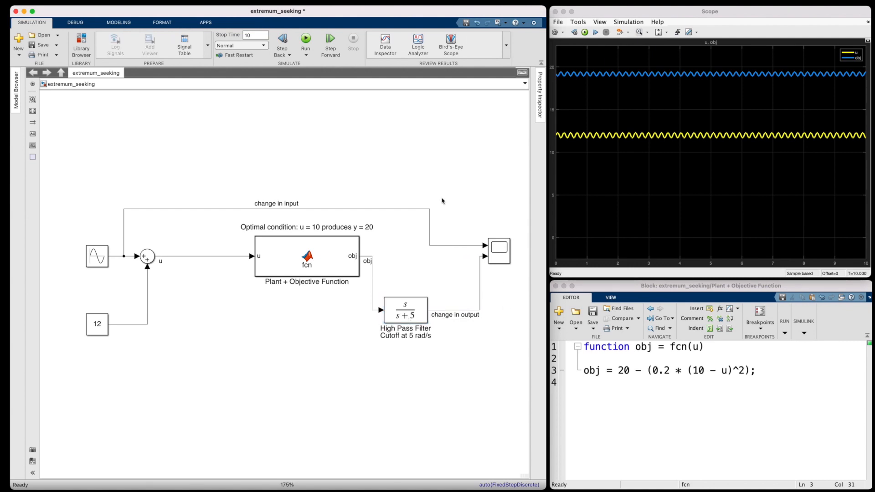
Simulate with the filter at constant 12, then set the Constant back to 5
{"action": "left_click", "coordinate": [304, 38]}
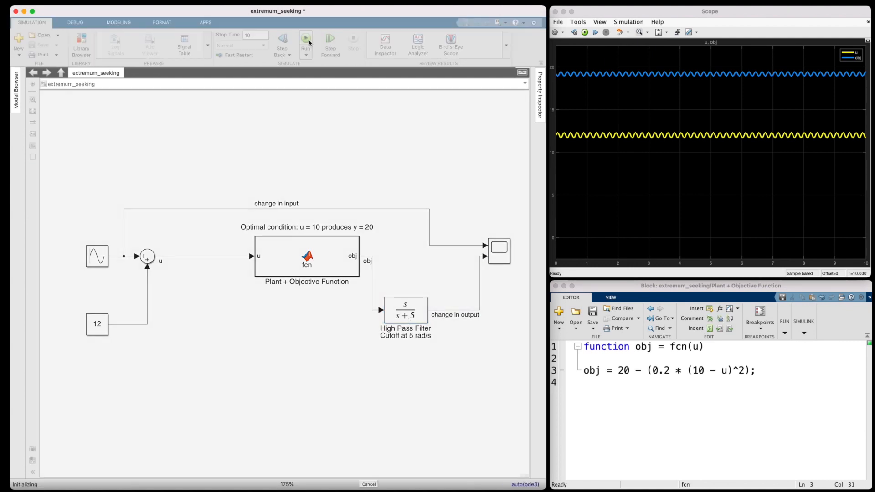
{"action": "left_click", "coordinate": [305, 38]}
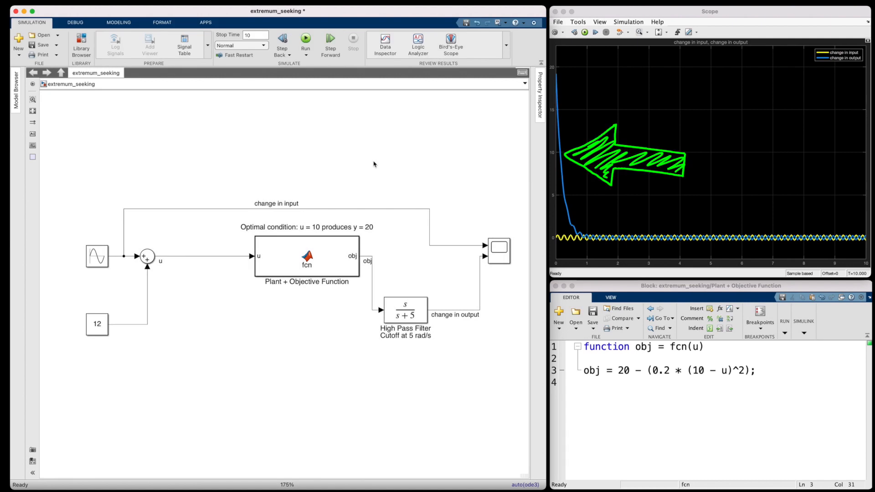
{"action": "mouse_move", "coordinate": [627, 230]}
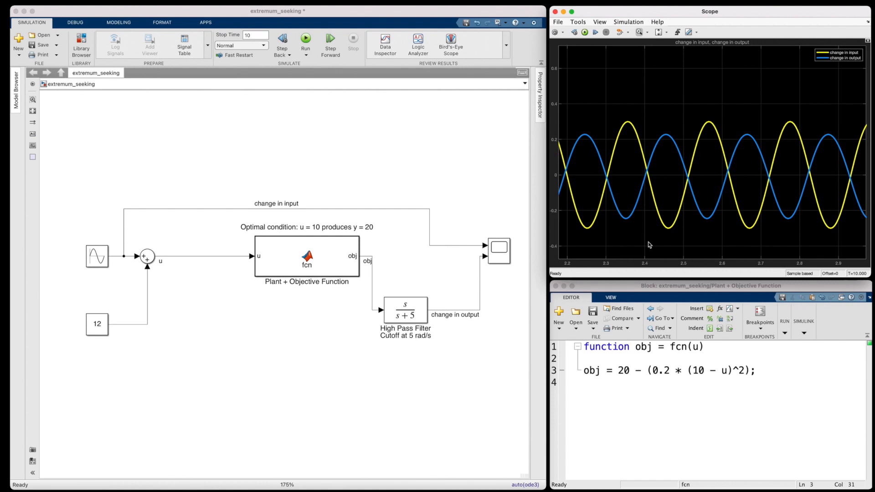
{"action": "left_click", "coordinate": [97, 325]}
{"action": "type", "text": "5"}
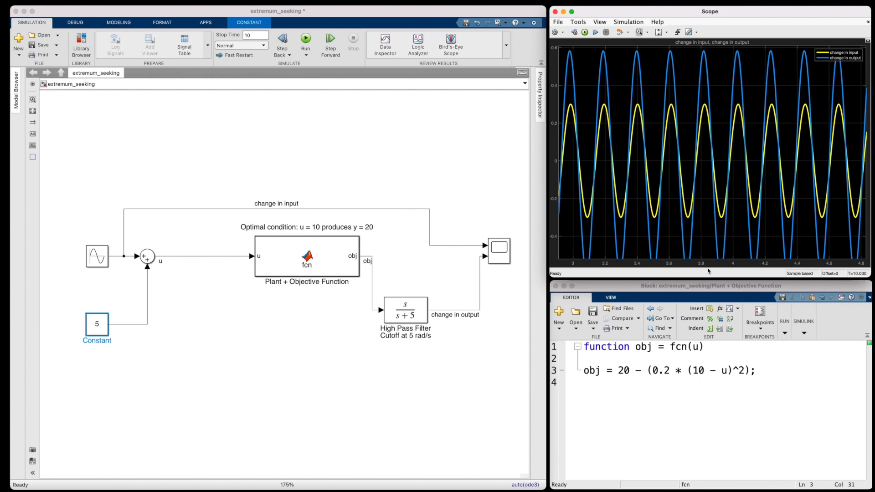
{"action": "mouse_move", "coordinate": [330, 389]}
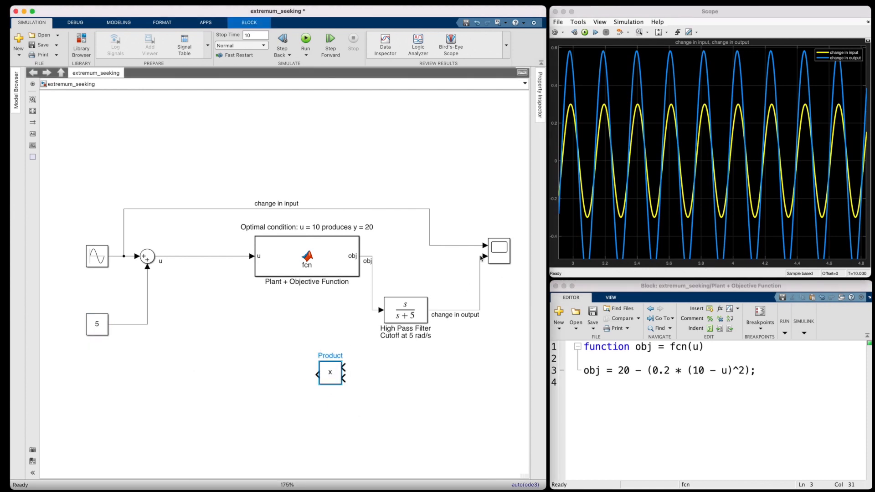
Move the High Pass Filter below so its output feeds the Product block
{"action": "left_click_drag", "start_coordinate": [406, 311], "coordinate": [442, 368]}
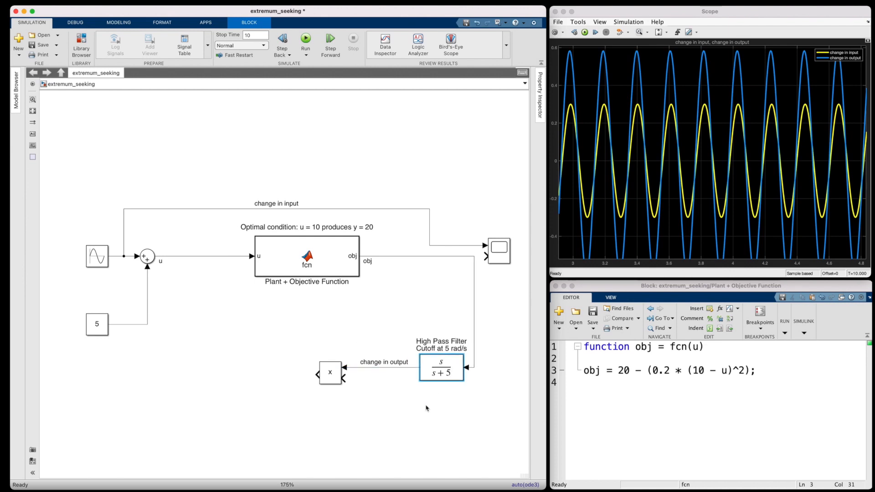
{"action": "left_click", "coordinate": [96, 325]}
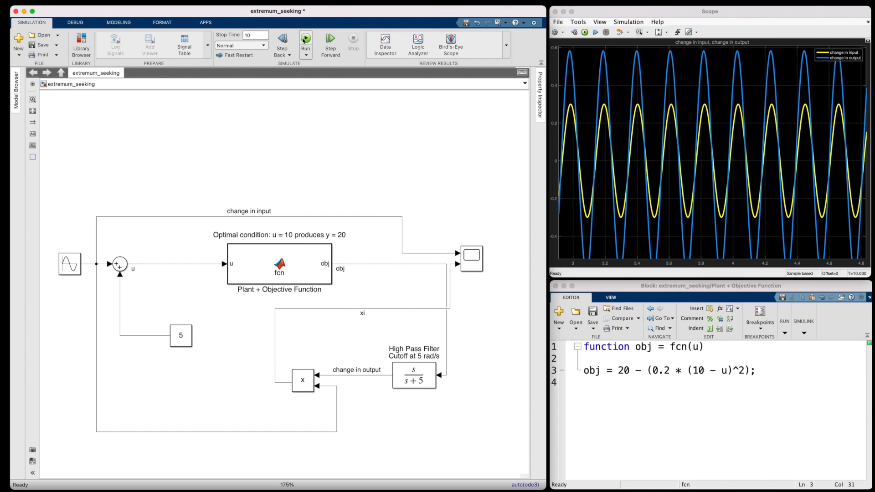
Hide the 'change in input' trace so the Scope shows only xi
{"action": "left_click", "coordinate": [304, 38]}
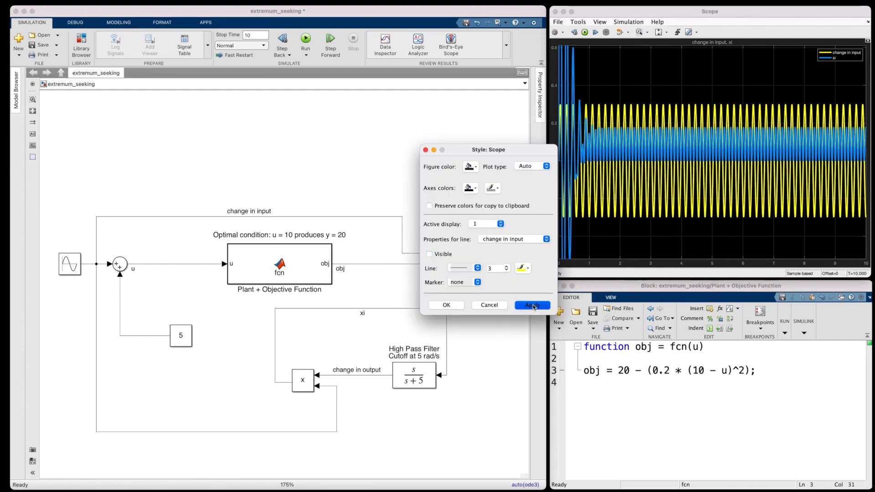
{"action": "left_click", "coordinate": [533, 304]}
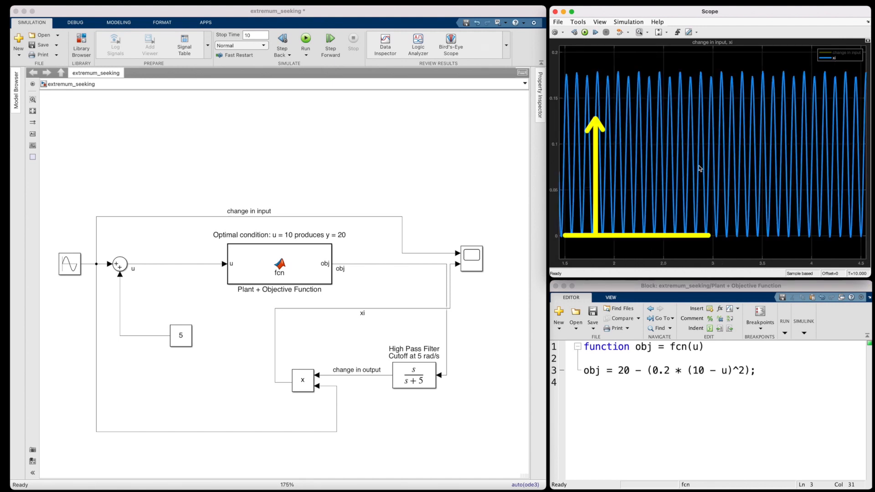
Set the Constant value back to 12
{"action": "double_click", "coordinate": [181, 336]}
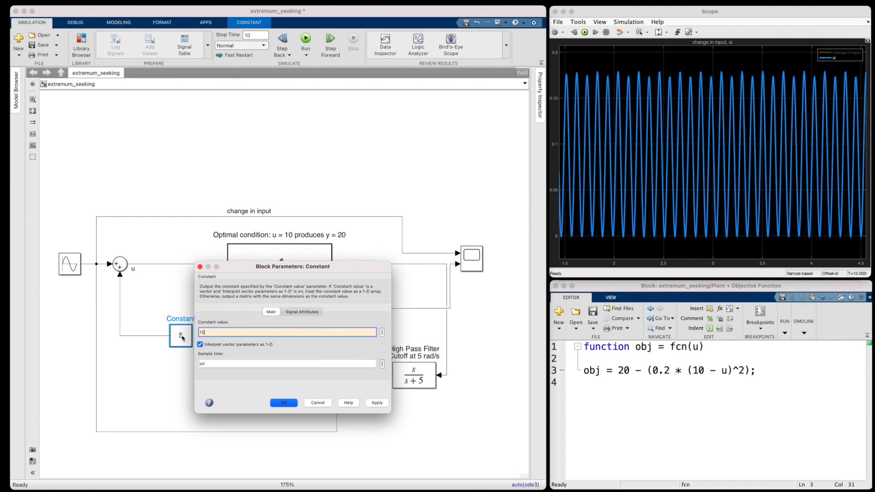
{"action": "left_click", "coordinate": [284, 403]}
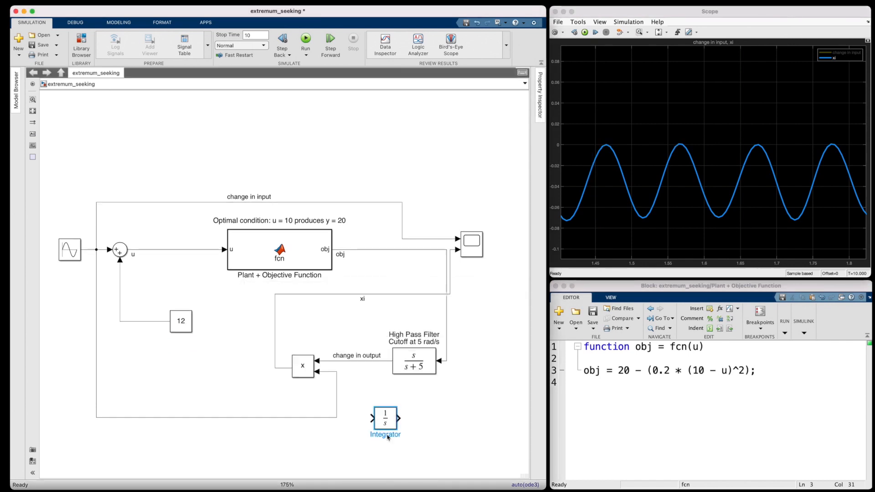
Drop the Integrator onto the line leaving the Product so integrated xi feeds back
{"action": "left_click_drag", "start_coordinate": [385, 418], "coordinate": [260, 368]}
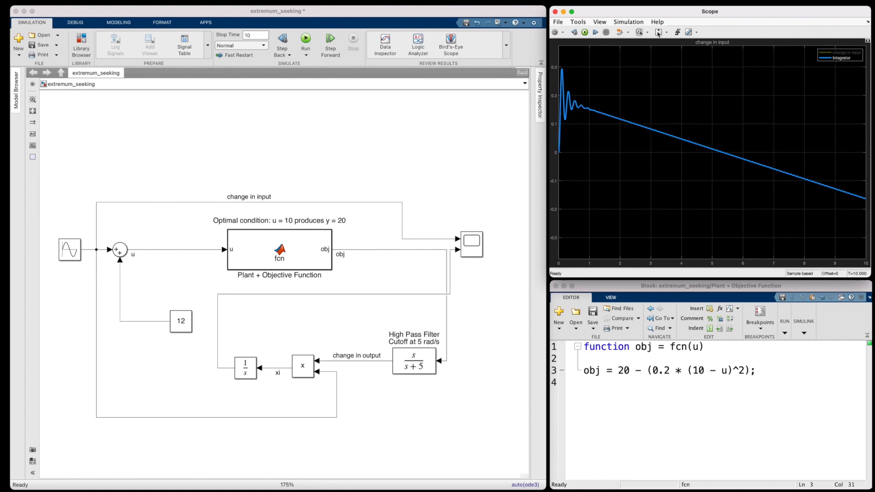
{"action": "mouse_move", "coordinate": [678, 103]}
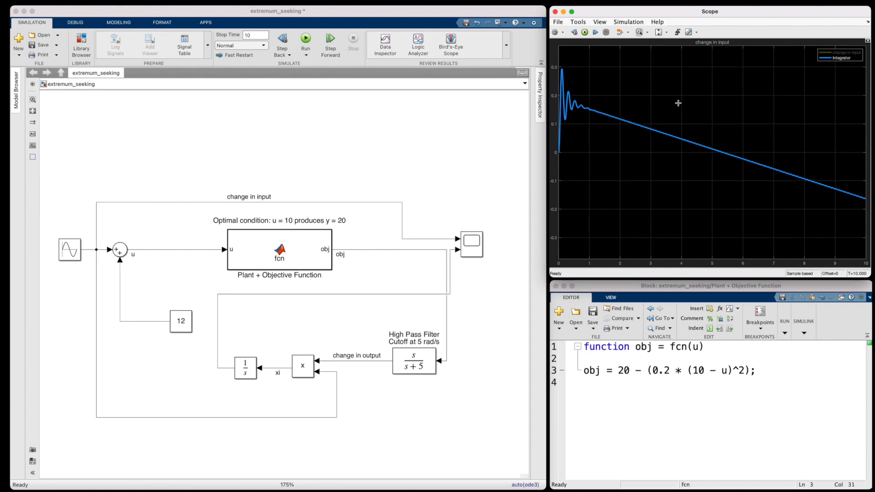
{"action": "mouse_move", "coordinate": [678, 104]}
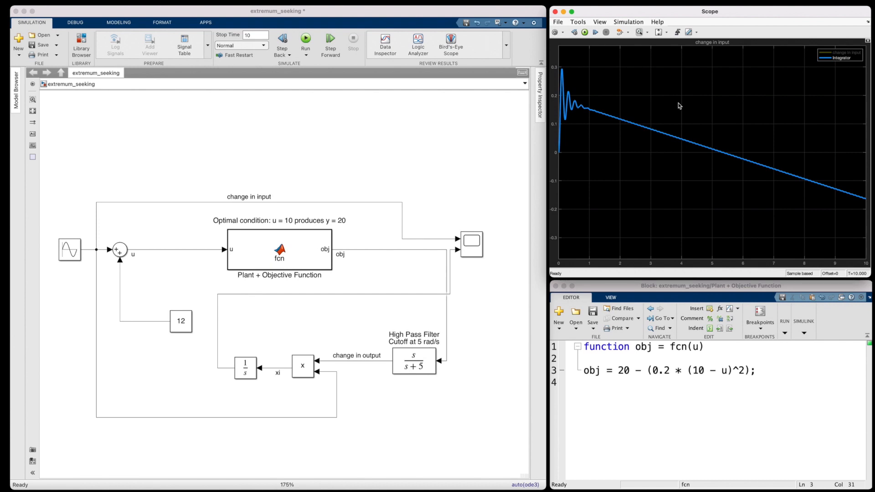
{"action": "mouse_move", "coordinate": [356, 254]}
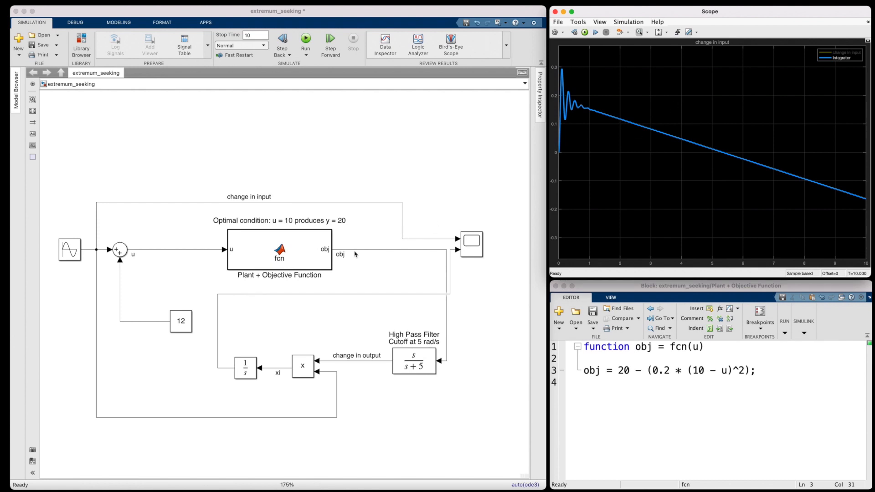
Feed a Ramp block into the sum's lower input and run the simulation with it
{"action": "left_click", "coordinate": [180, 321]}
{"action": "type", "text": "ramp"}
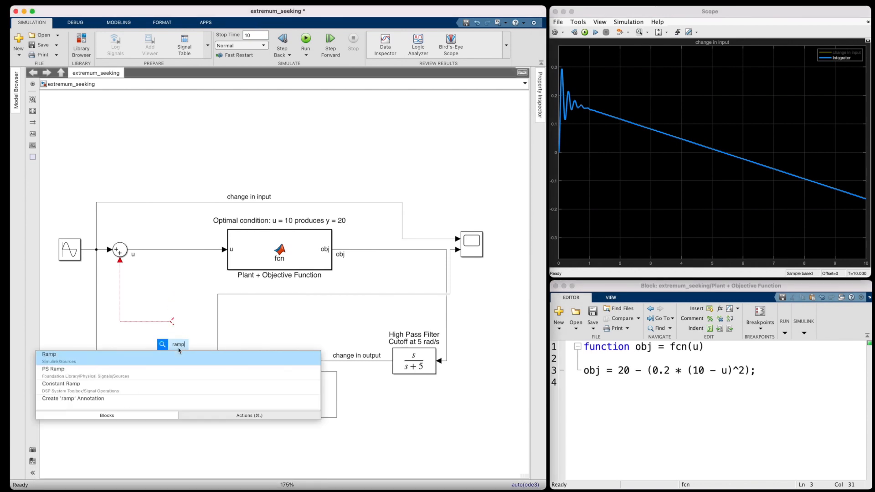
{"action": "left_click", "coordinate": [48, 353]}
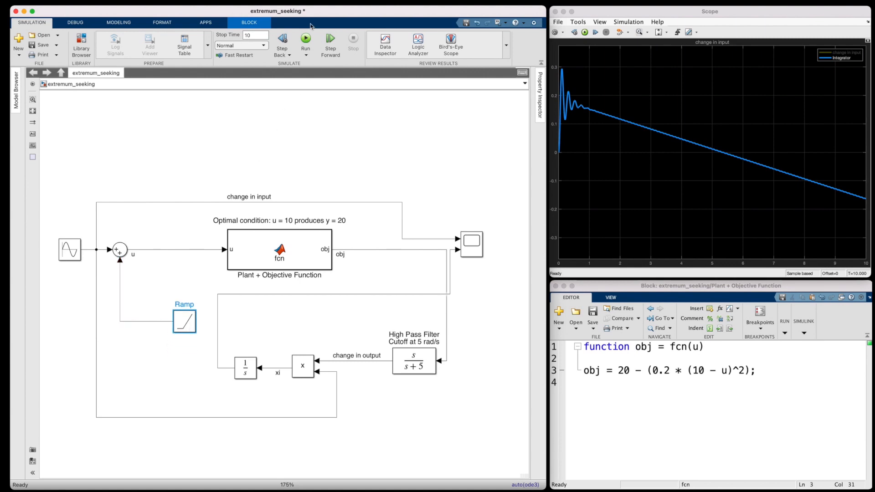
{"action": "left_click", "coordinate": [306, 38]}
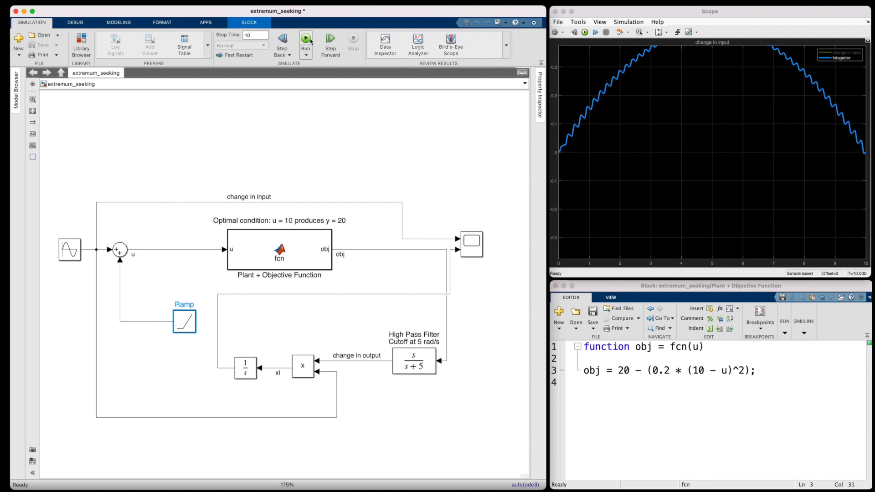
{"action": "left_click", "coordinate": [306, 37]}
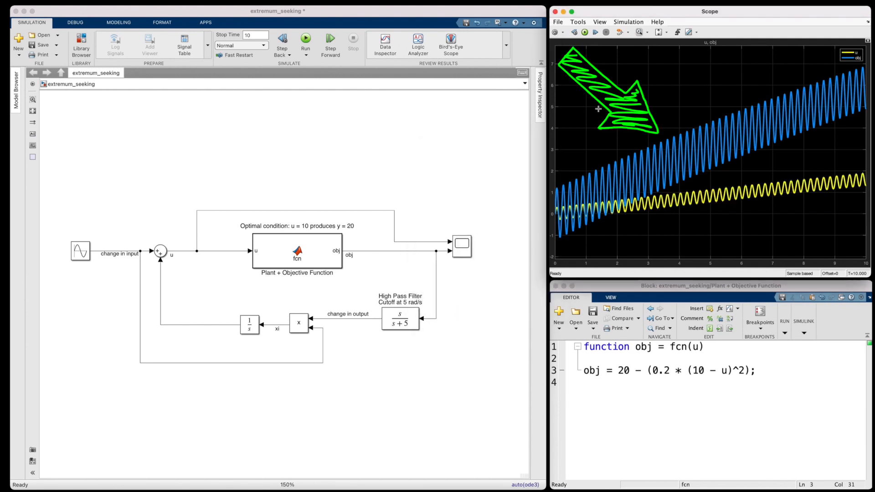
{"action": "mouse_move", "coordinate": [191, 431]}
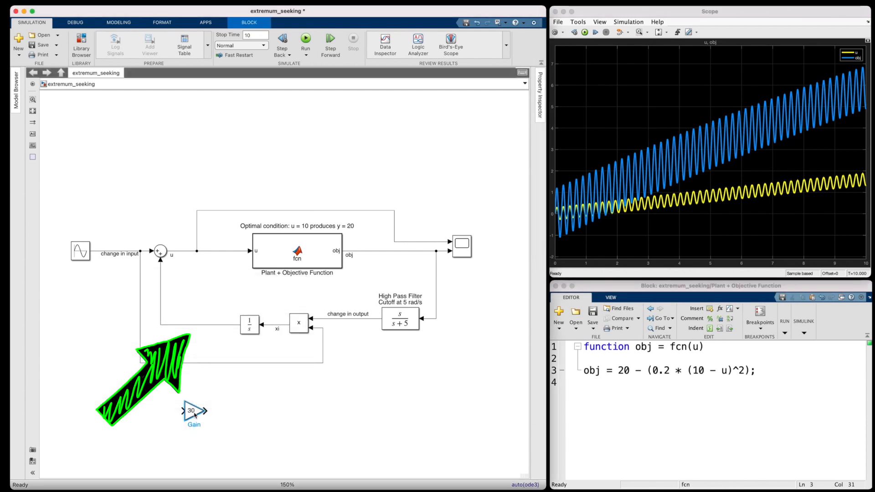
Place the Gain of 30 on the feedback line between the Integrator and the Sum
{"action": "left_click_drag", "start_coordinate": [192, 410], "coordinate": [202, 326]}
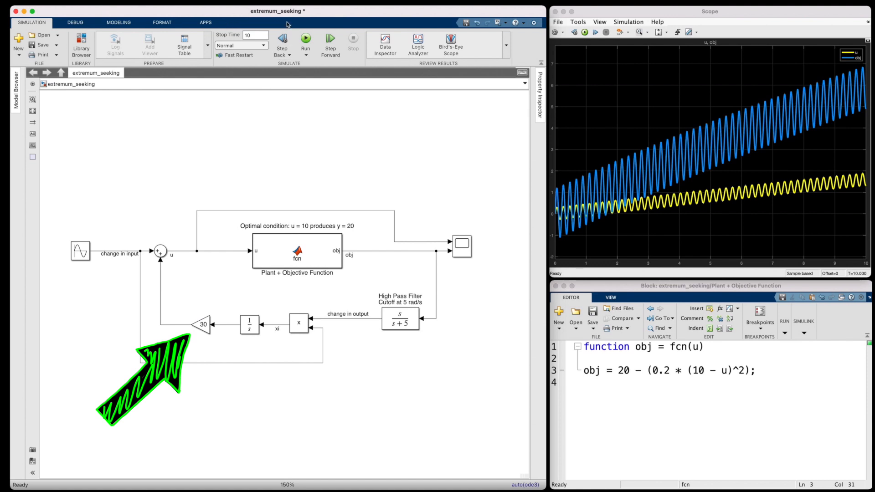
Run the loop with gain 30 and fit the scope axes so obj nears 20 and u nears 10
{"action": "left_click", "coordinate": [305, 37]}
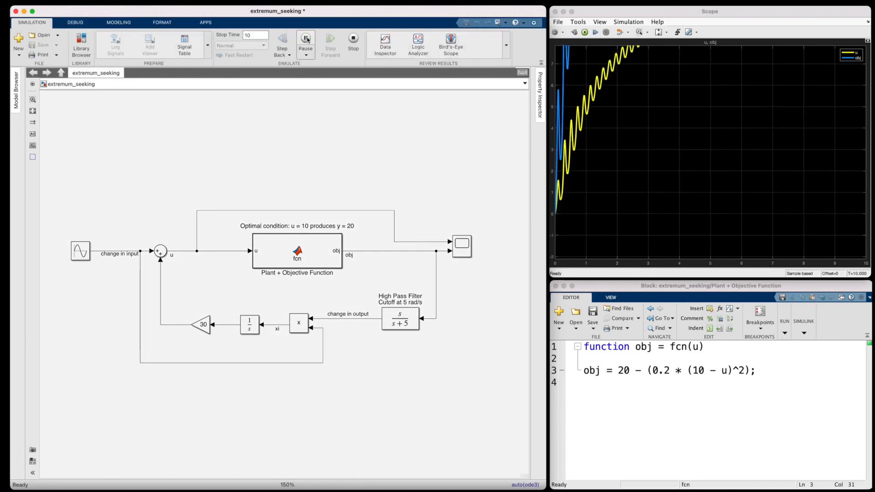
{"action": "left_click", "coordinate": [305, 38]}
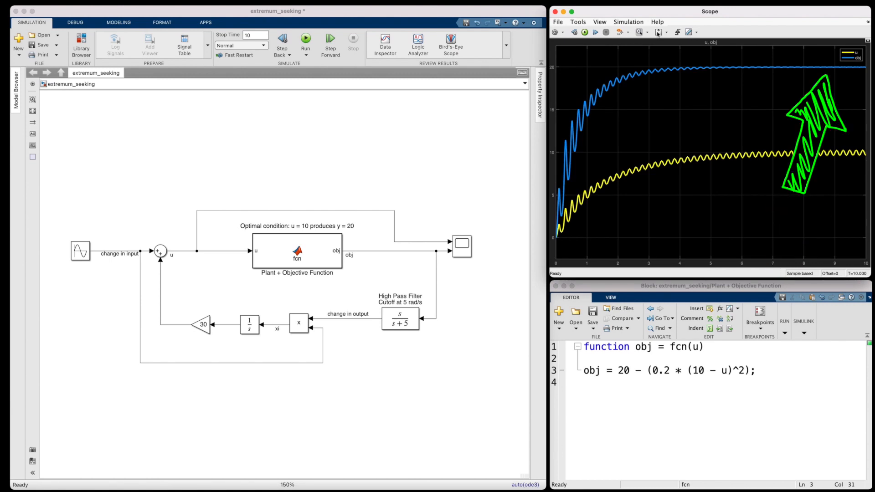
{"action": "mouse_move", "coordinate": [493, 154]}
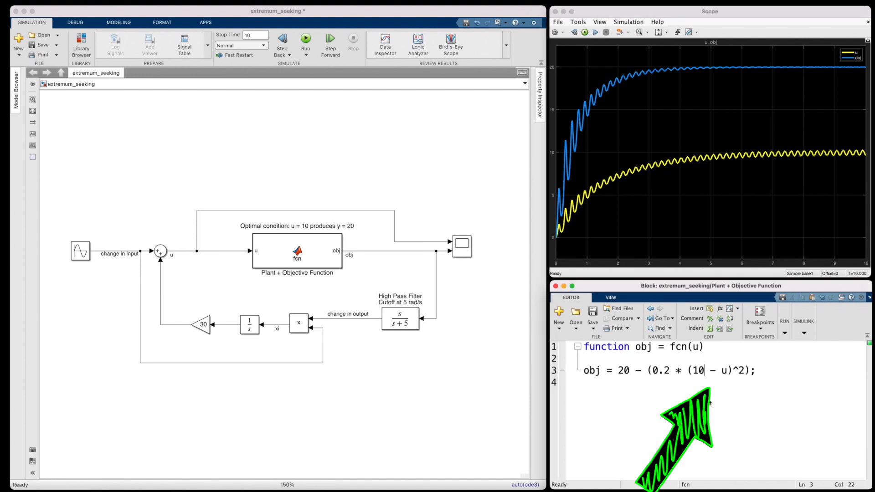
Change the plant optimum to 10 + 0.1*t and wire a Clock block into the function's t input
{"action": "type", "text": "+ 0.1*t"}
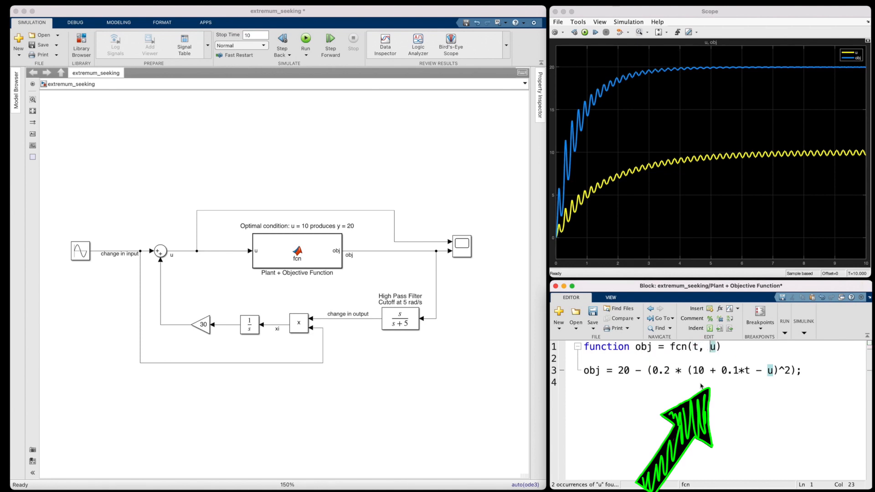
{"action": "left_click", "coordinate": [161, 251]}
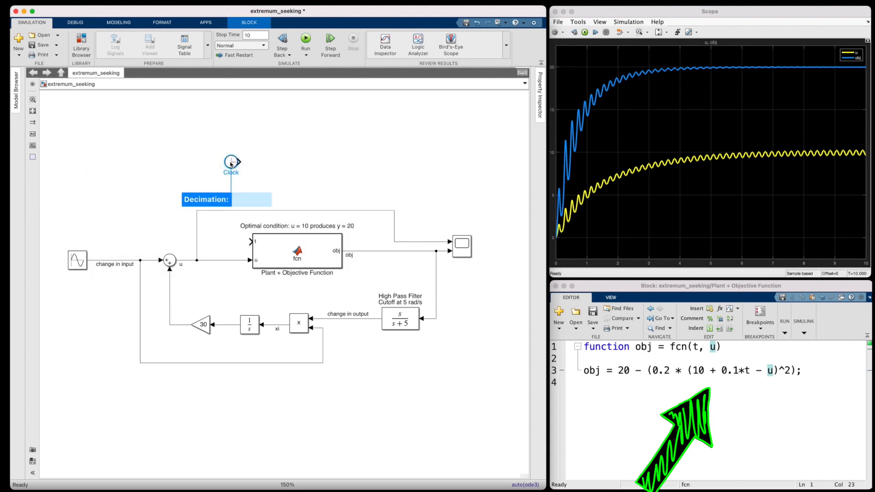
{"action": "left_click_drag", "start_coordinate": [231, 162], "coordinate": [224, 240]}
{"action": "type", "text": "30"}
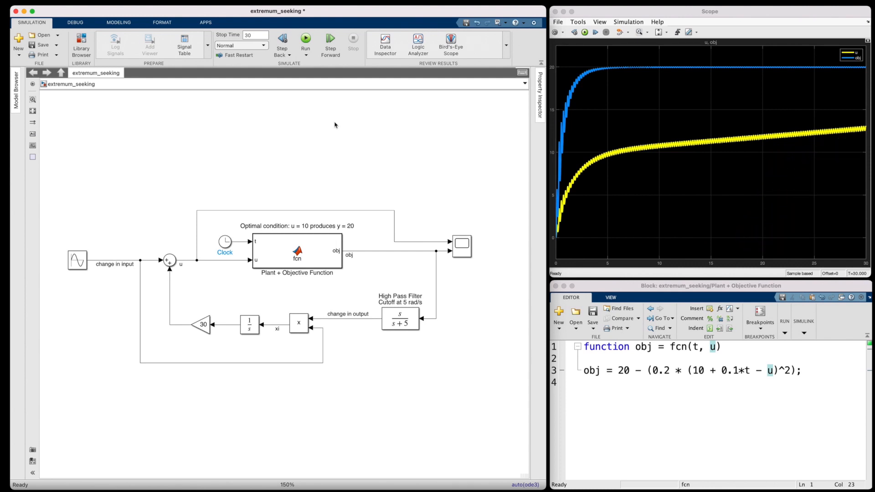
{"action": "mouse_move", "coordinate": [353, 386]}
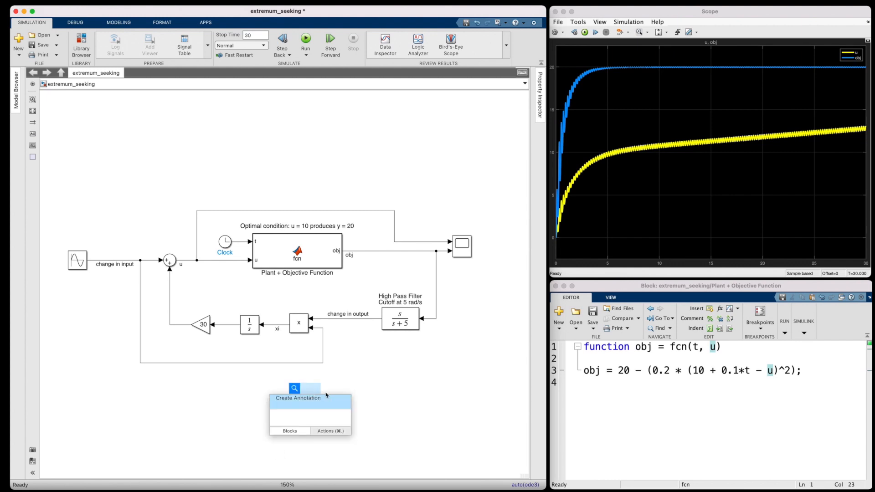
Quick Insert 'extrem' and drop an Extremum Seeking Control block below the loop
{"action": "type", "text": "extrem"}
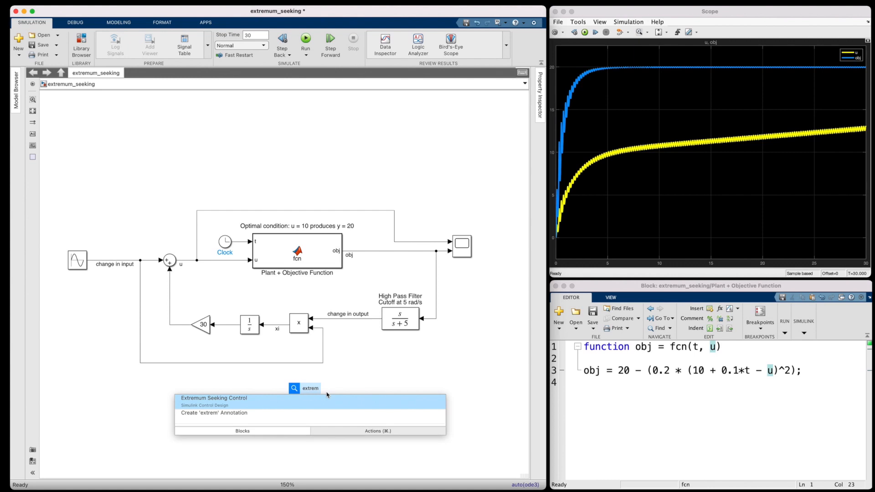
{"action": "left_click", "coordinate": [213, 398]}
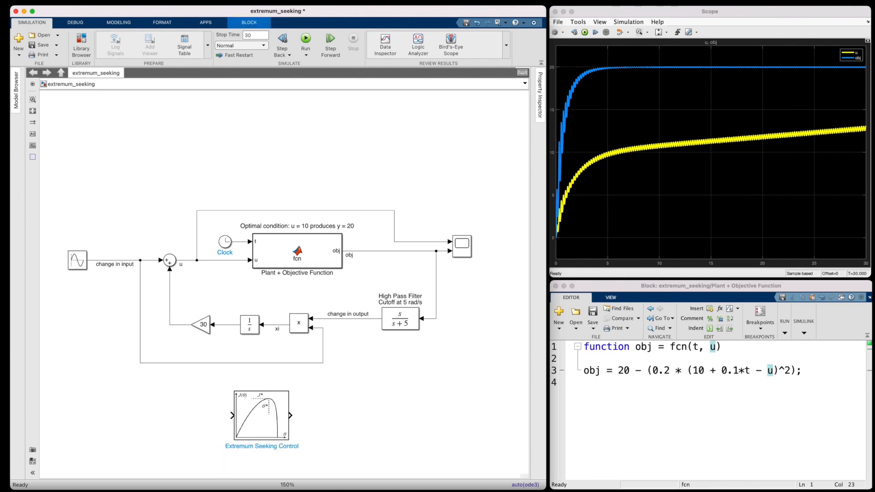